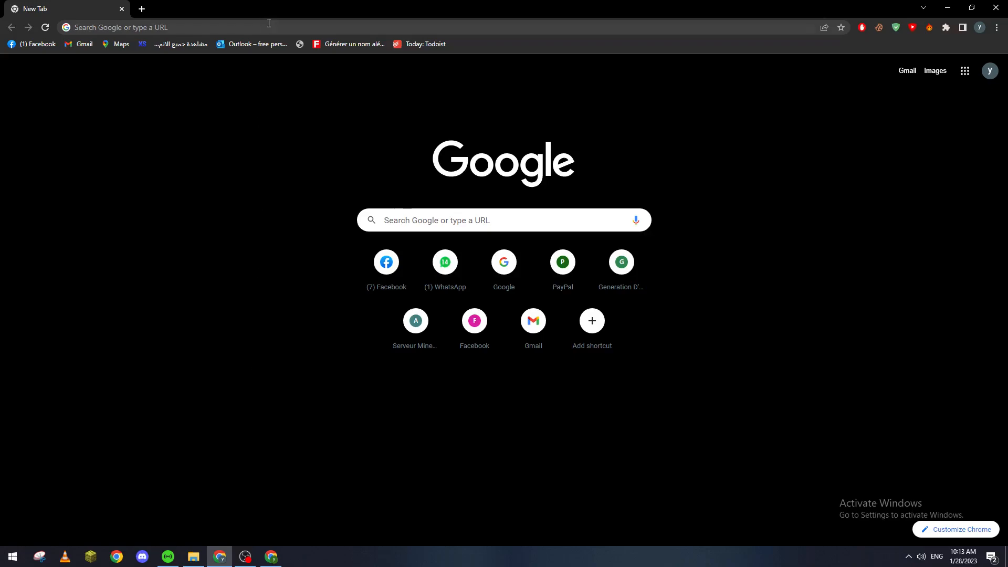
Load myfitnesspal.com in Chrome to reach the signed-in daily summary.
text(myfitnesspal.com)
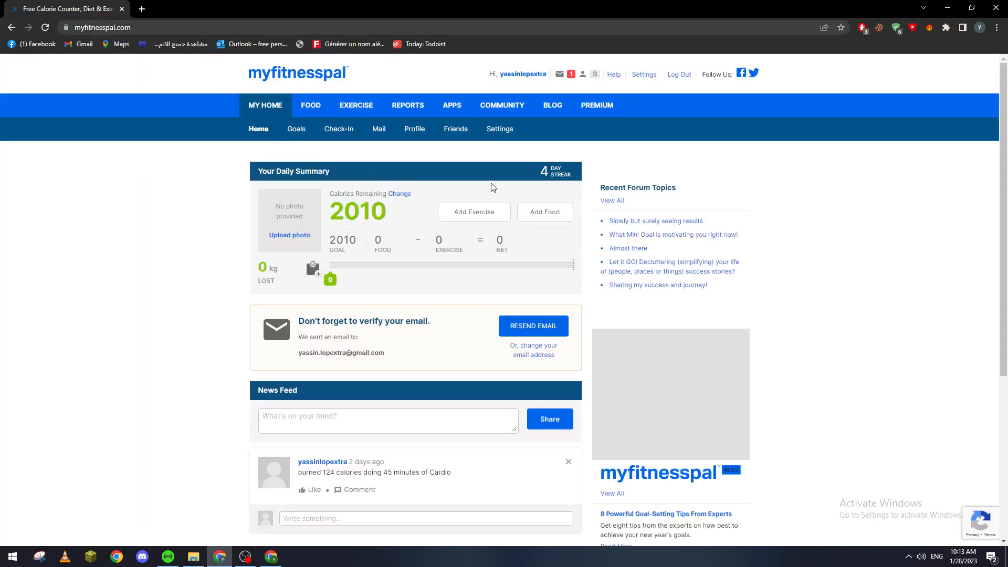
mouse_move(515, 187)
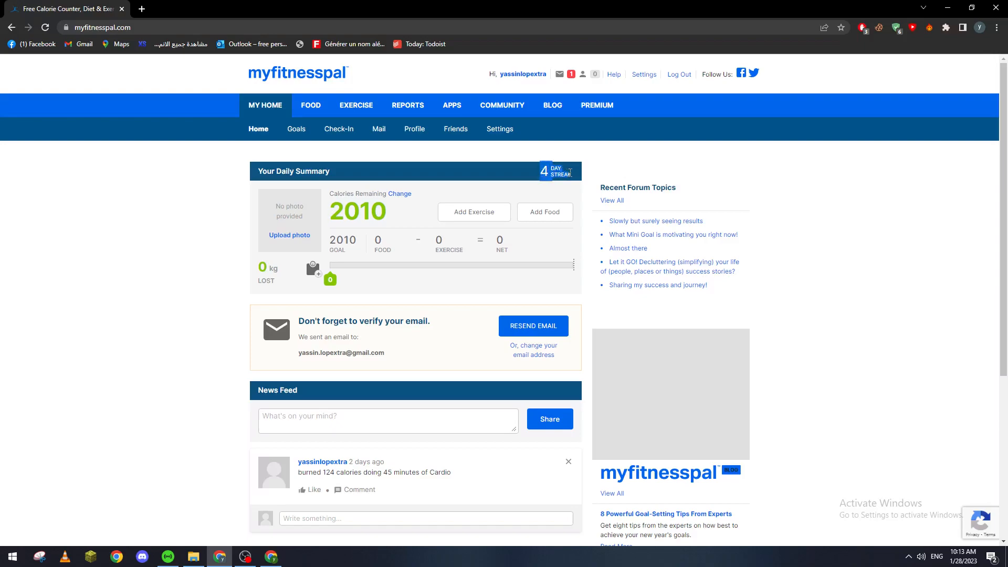
mouse_move(613, 187)
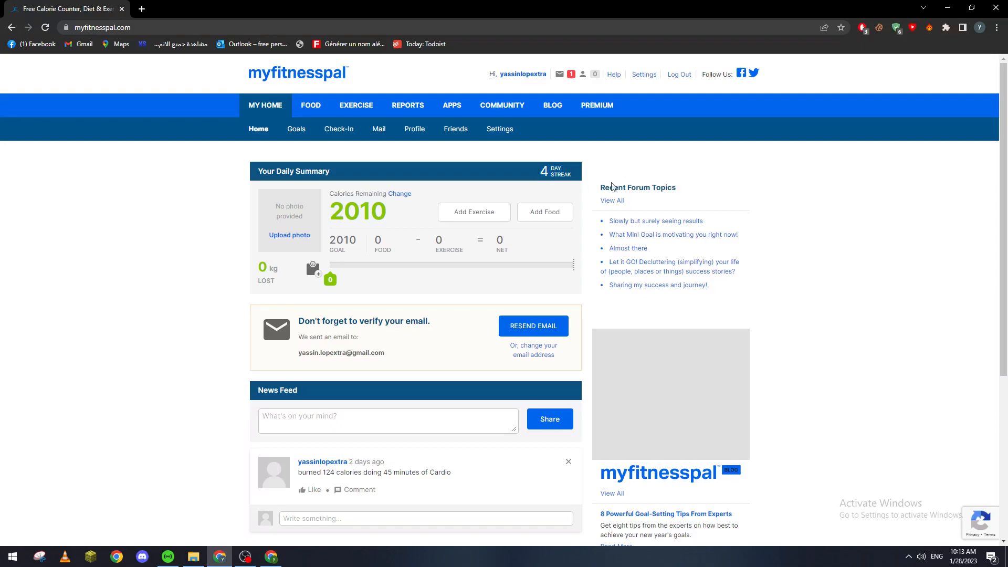
Open the Food Diary for Saturday, January 28, 2023 from the FOOD menu.
scroll(down, 3)
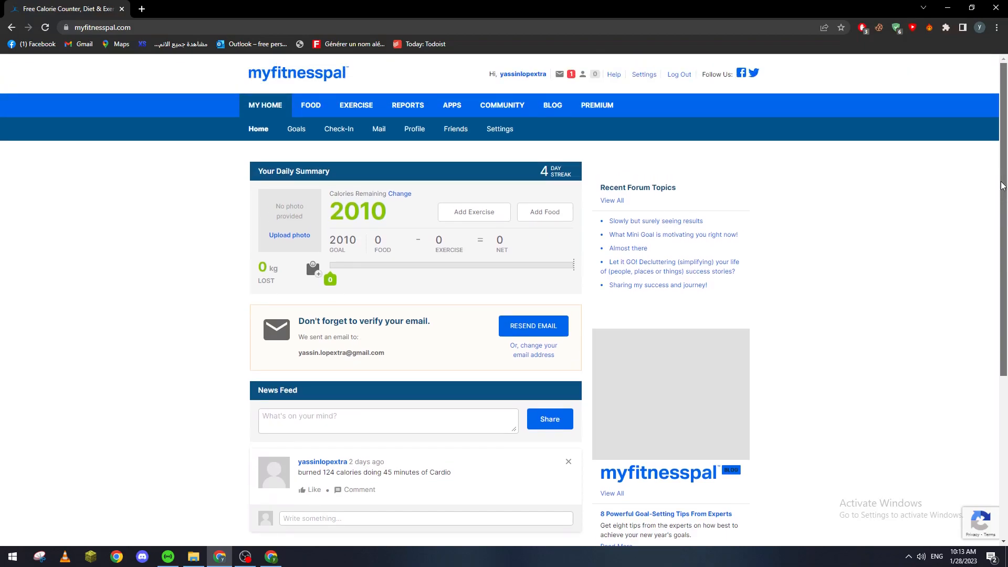
mouse_move(533, 135)
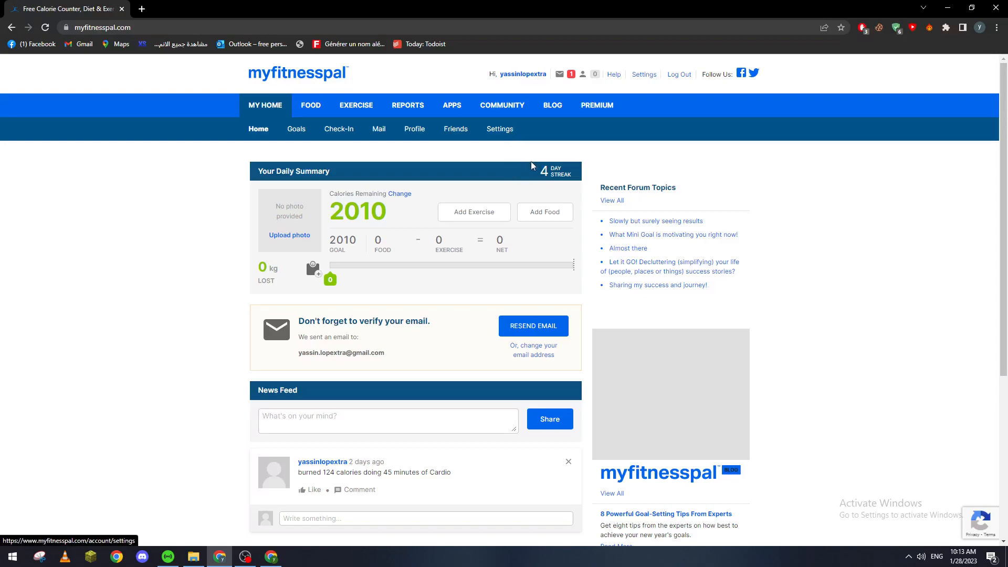
mouse_move(479, 167)
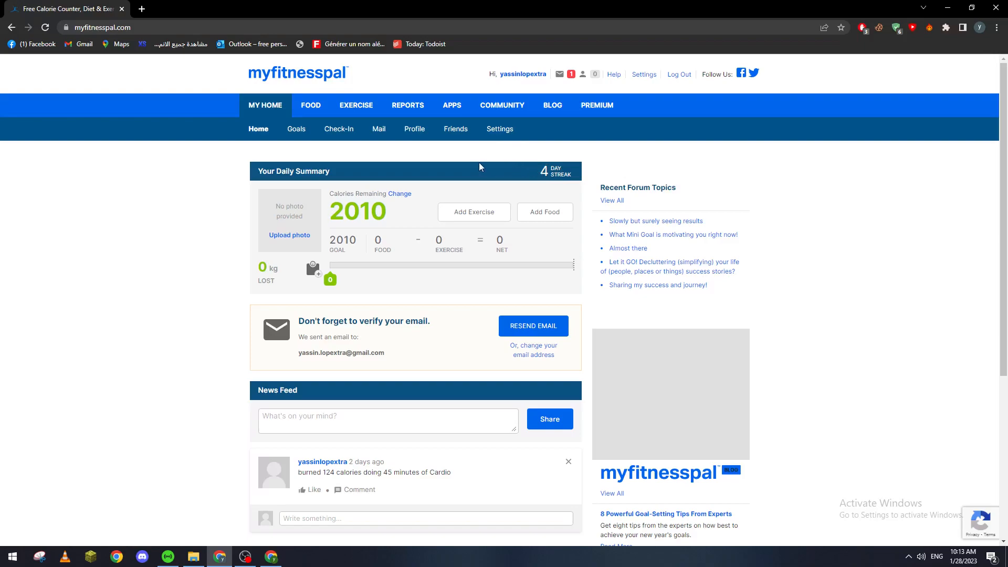
mouse_move(481, 158)
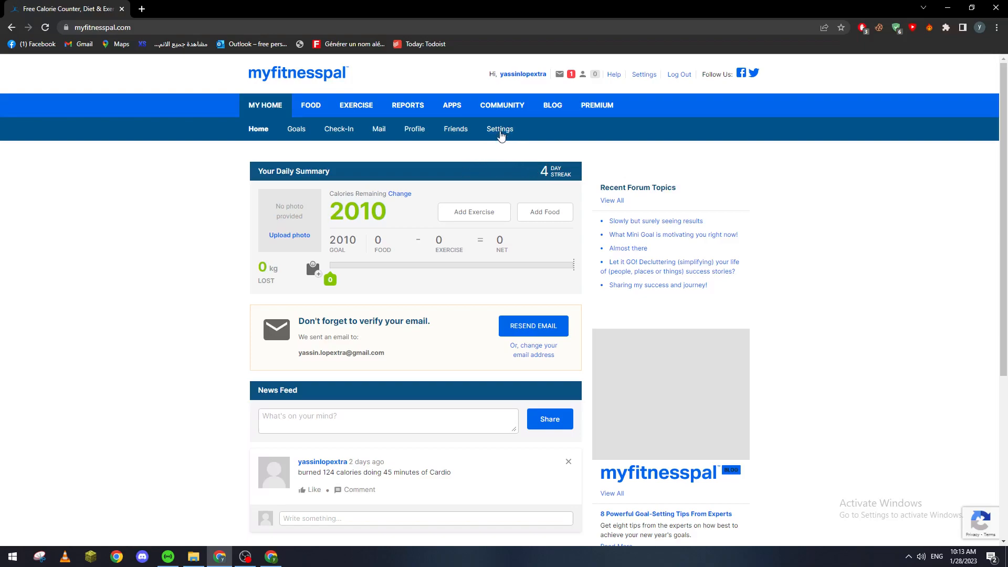
mouse_move(651, 81)
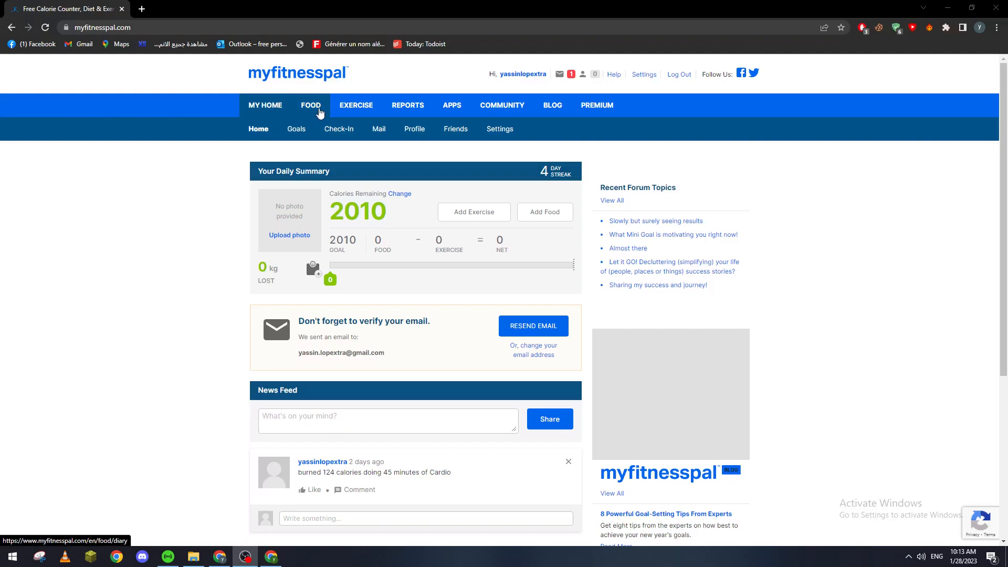
click(311, 105)
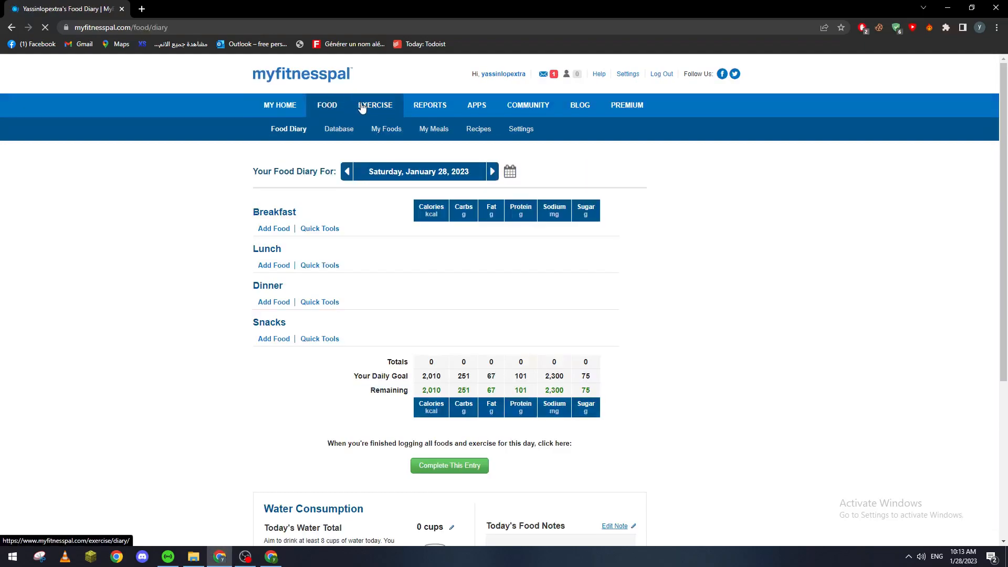
Visit the Exercise Diary, then open its Food and Exercise Diary Settings page.
click(375, 105)
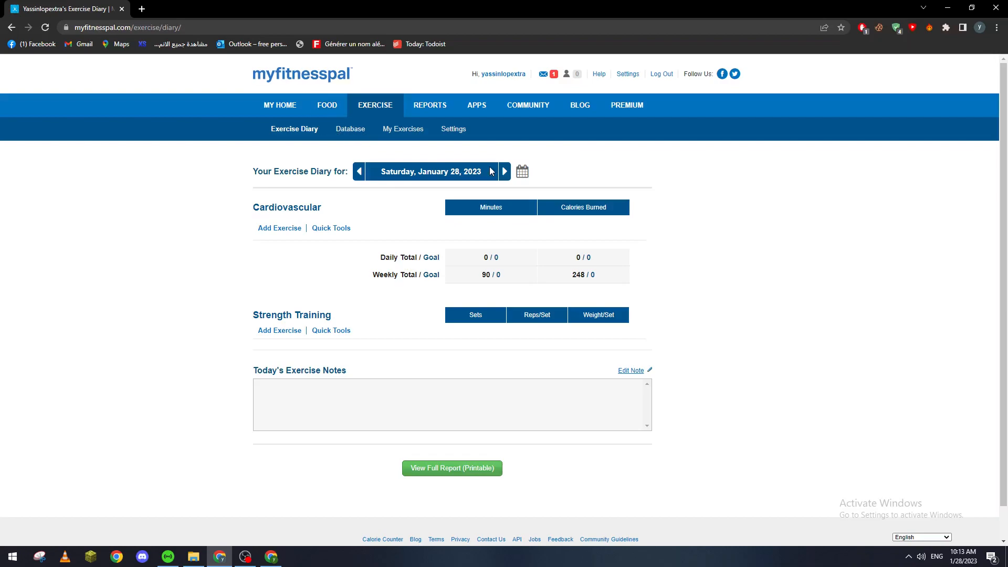
click(453, 129)
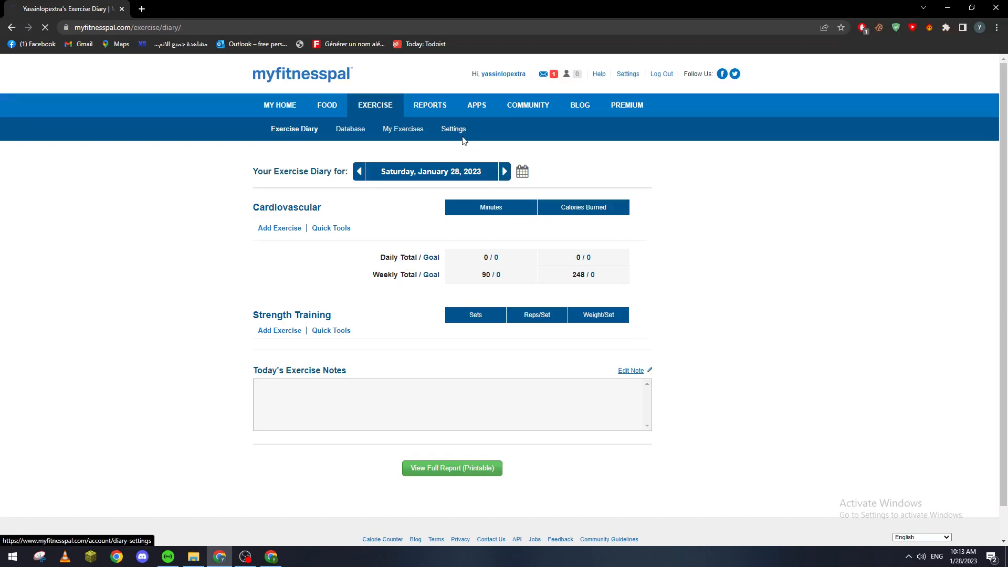
click(452, 129)
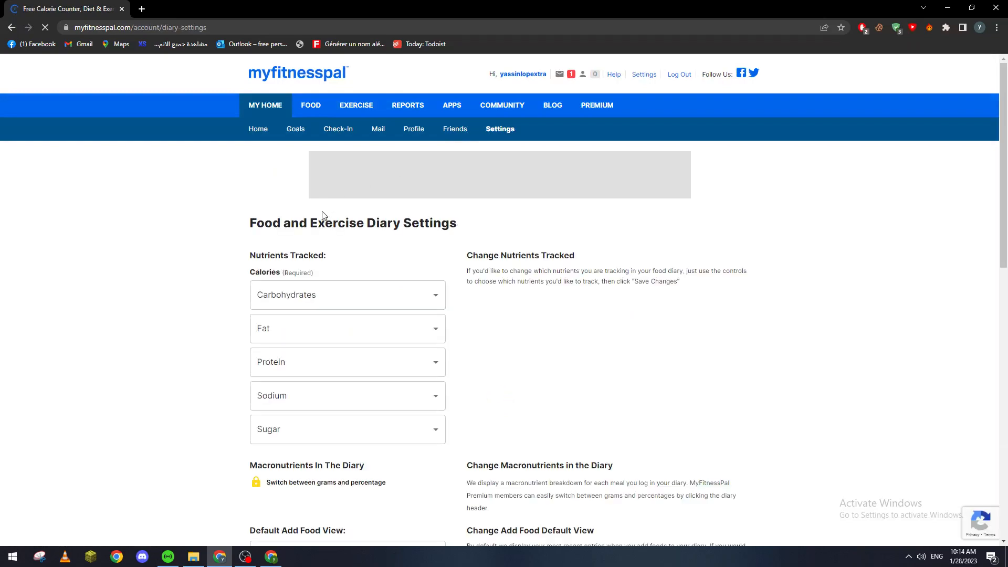
scroll(down, 3)
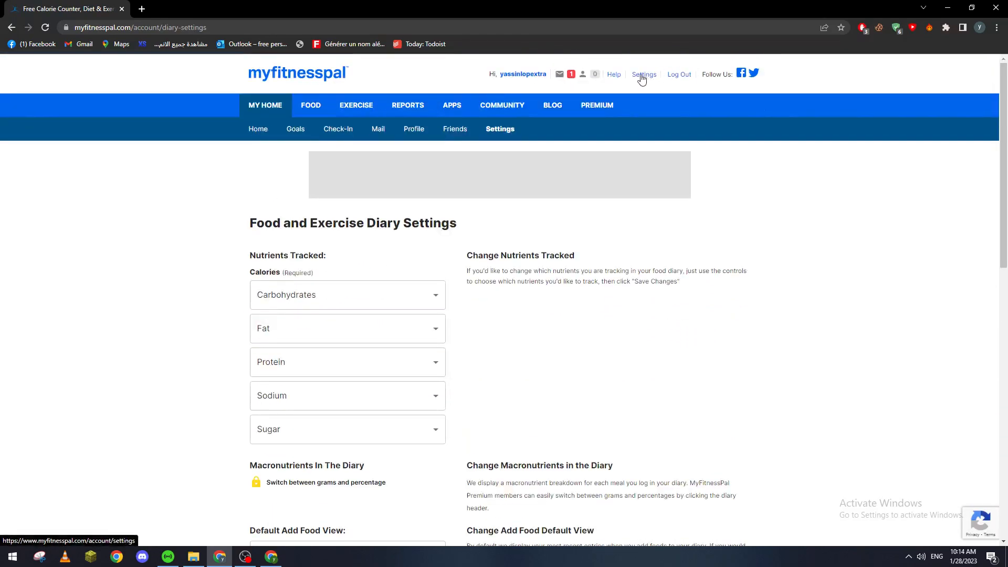
Open the header Settings page showing Account Settings and Privacy Settings.
click(644, 74)
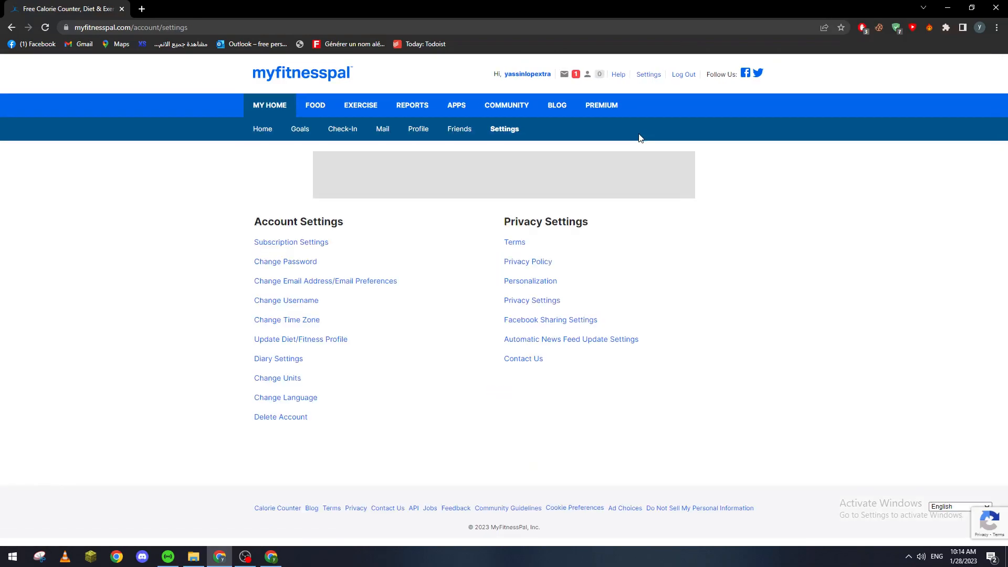
mouse_move(322, 215)
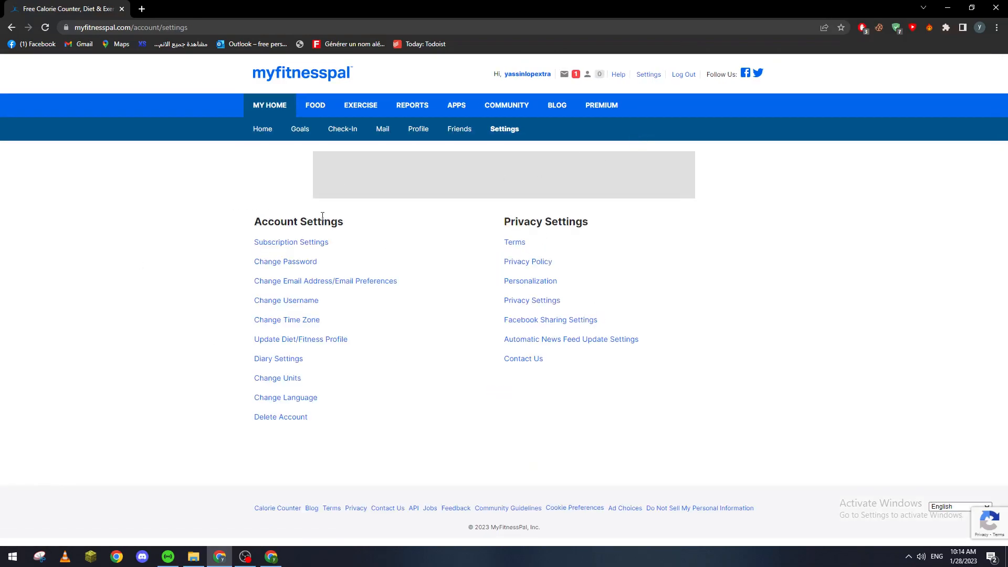
double_click(545, 221)
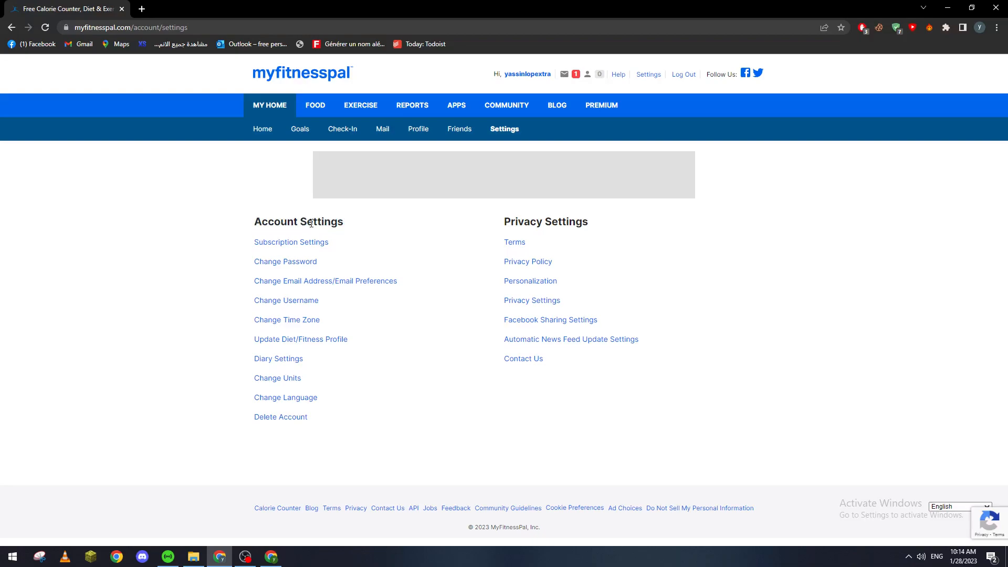
mouse_move(273, 183)
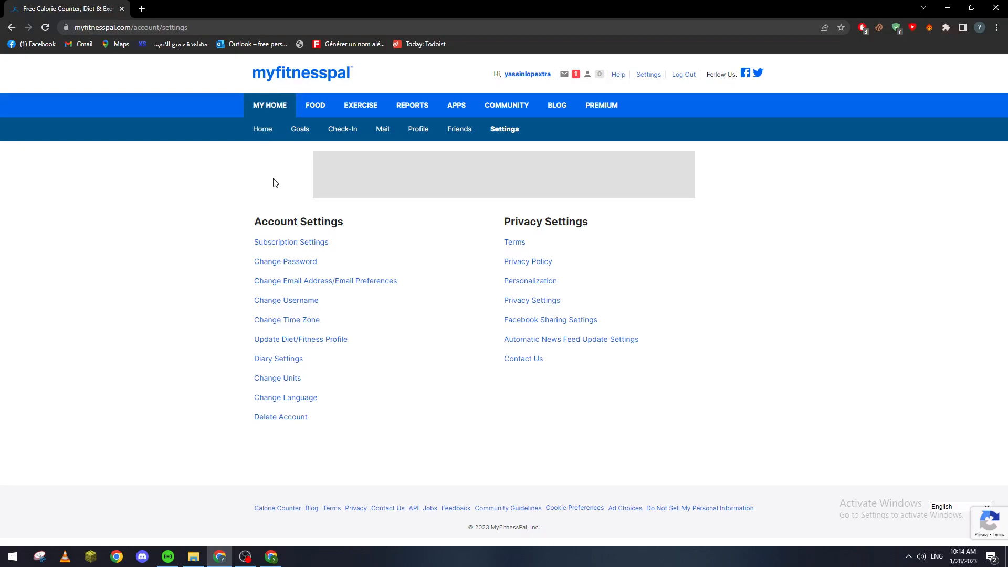
mouse_move(303, 196)
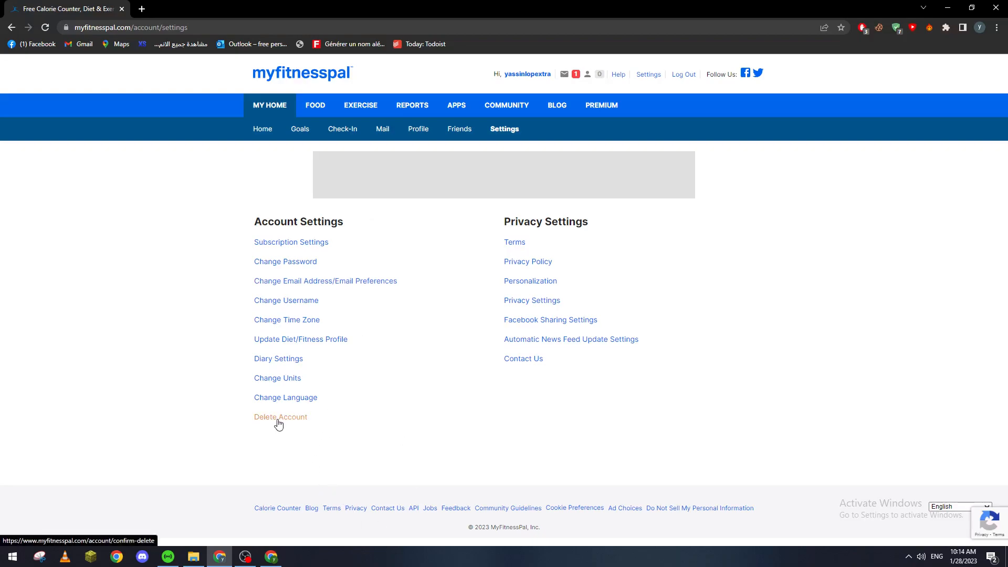
Preview the Delete Account confirmation page, then go back Home without deleting.
click(279, 416)
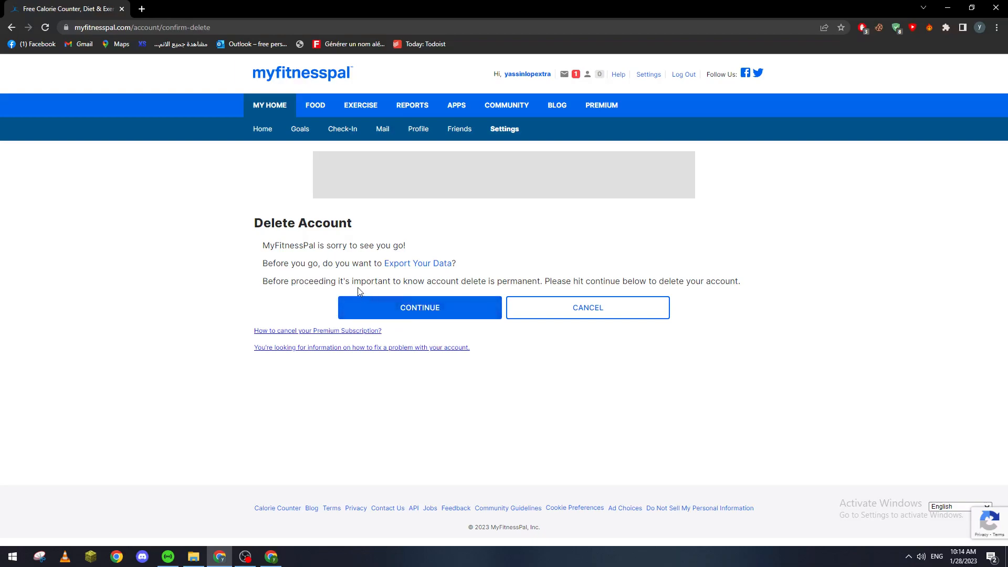
mouse_move(338, 285)
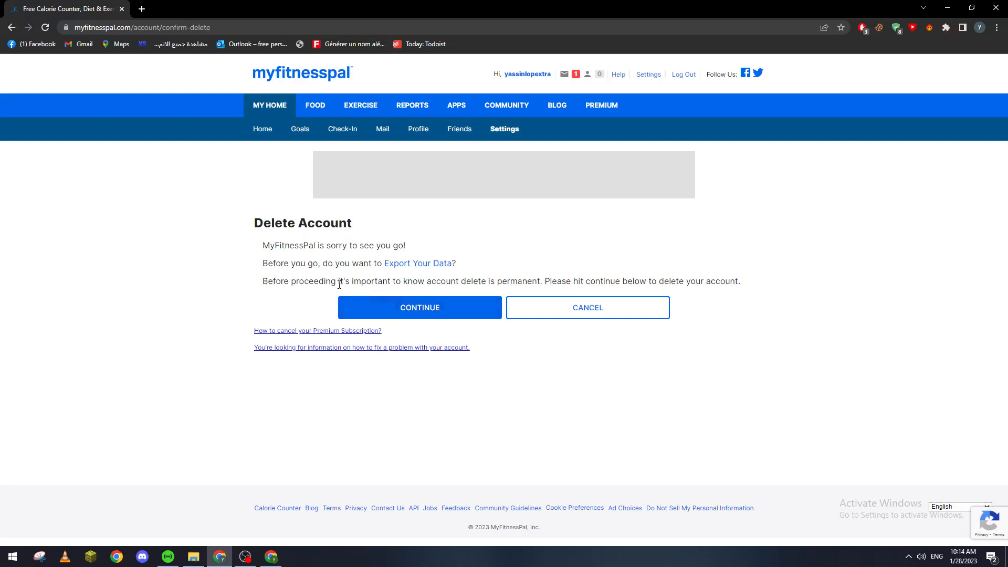
mouse_move(555, 291)
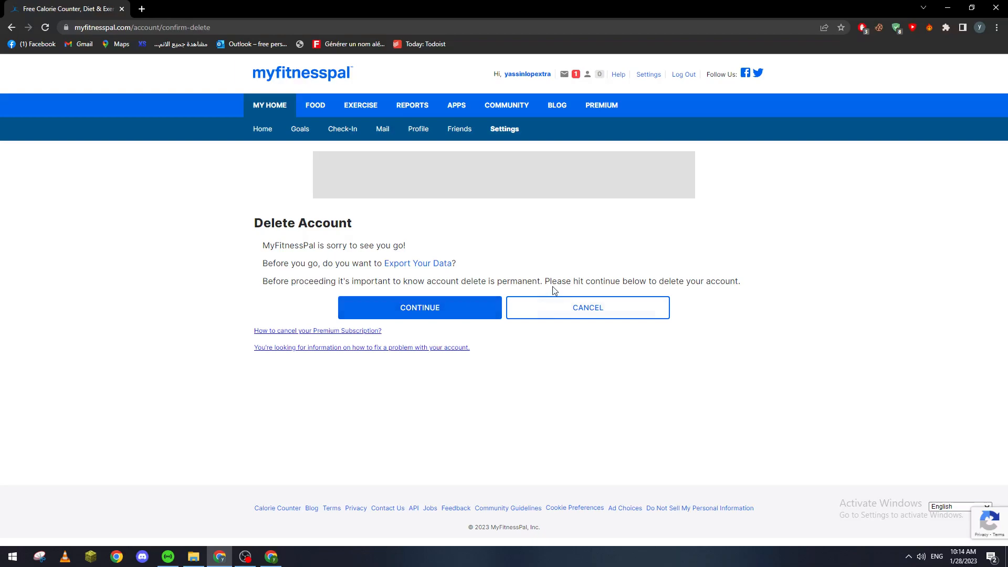
mouse_move(454, 283)
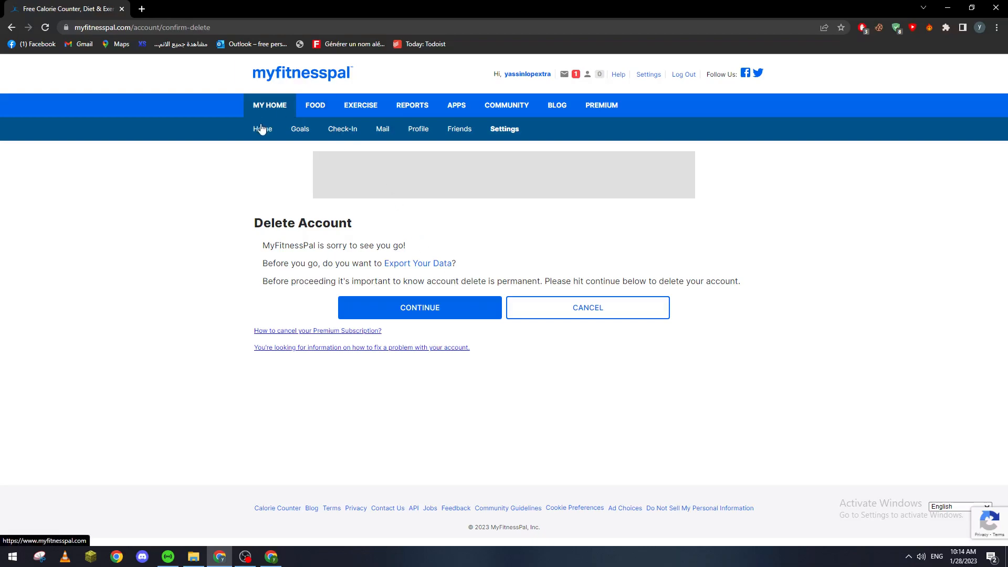
click(586, 308)
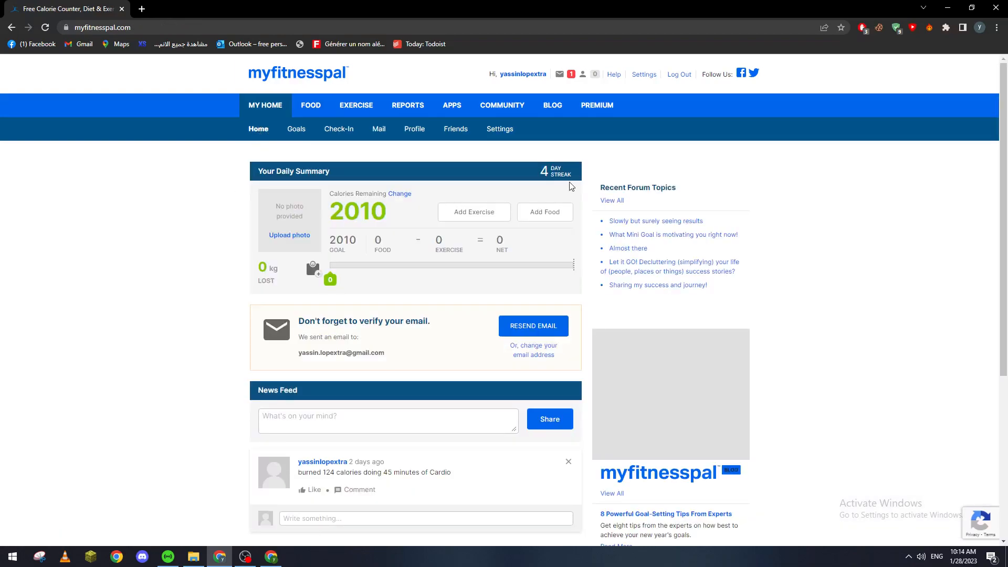